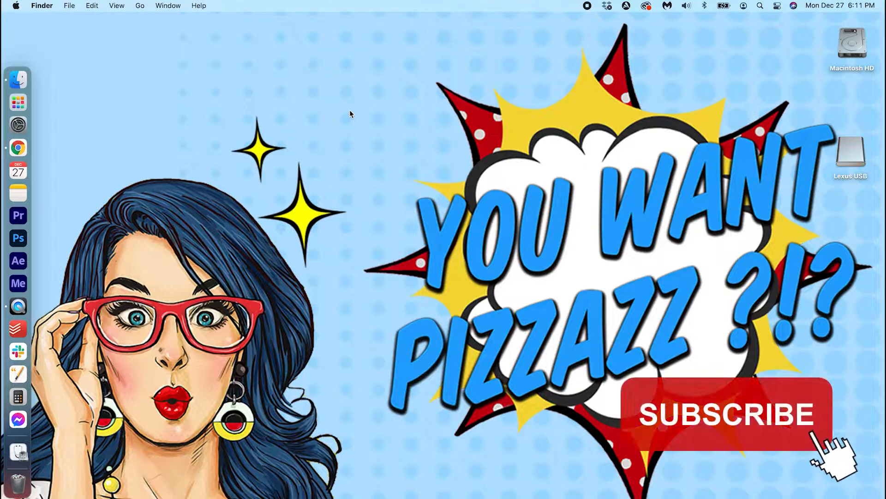
Open a Finder window showing the empty Lexus USB drive and bring up its actions.
click(727, 413)
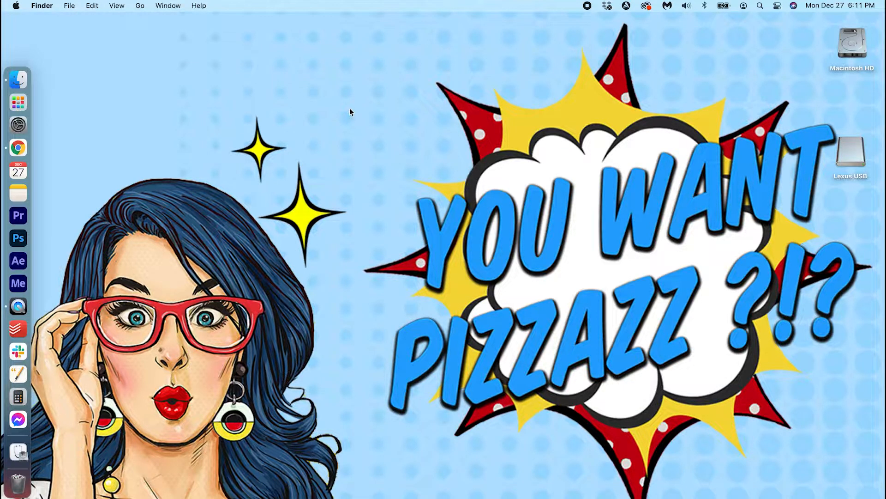
mouse_move(18, 79)
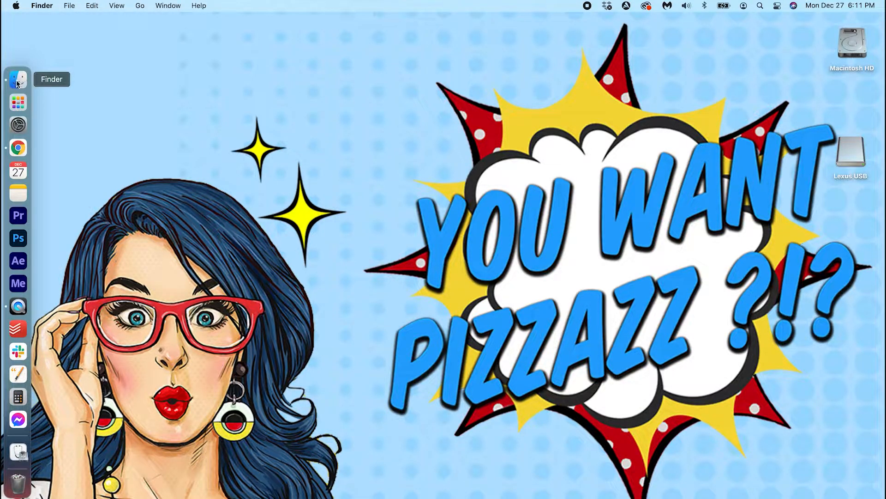
click(17, 79)
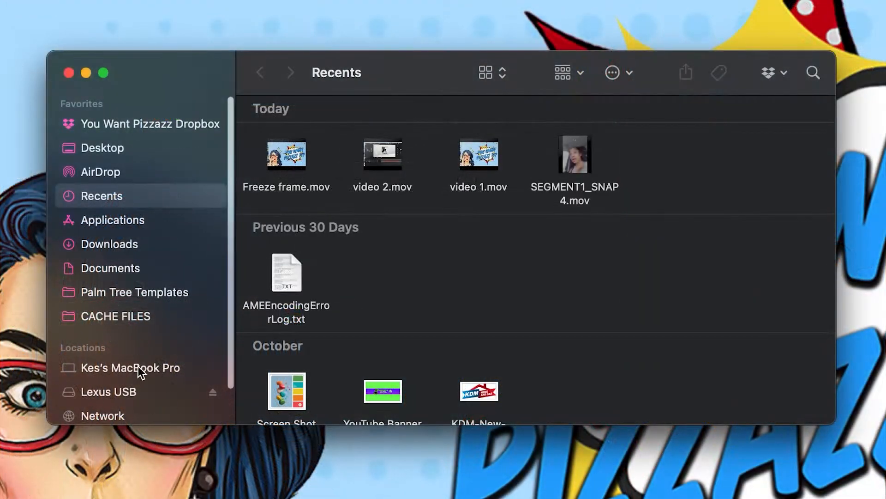
scroll(down, 3)
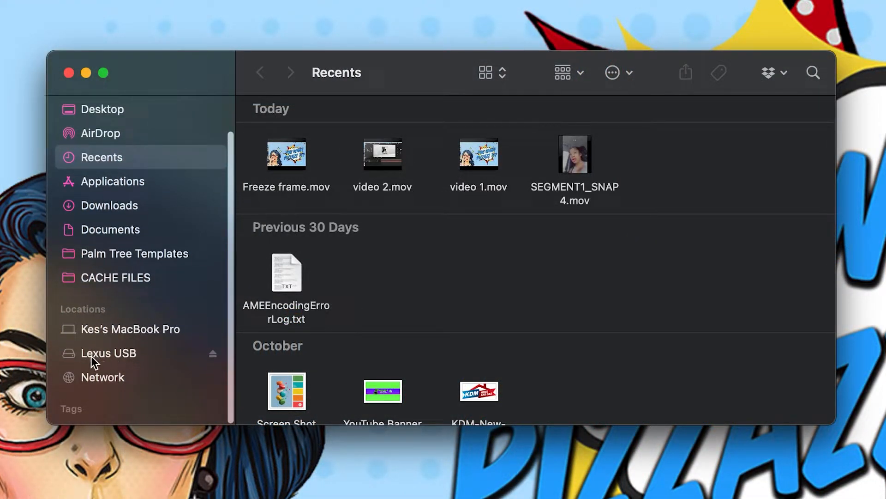
mouse_move(129, 362)
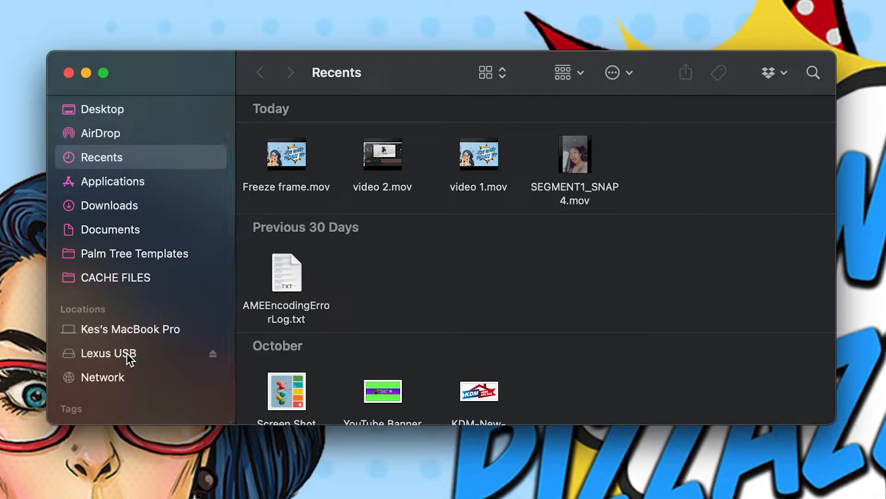
click(108, 353)
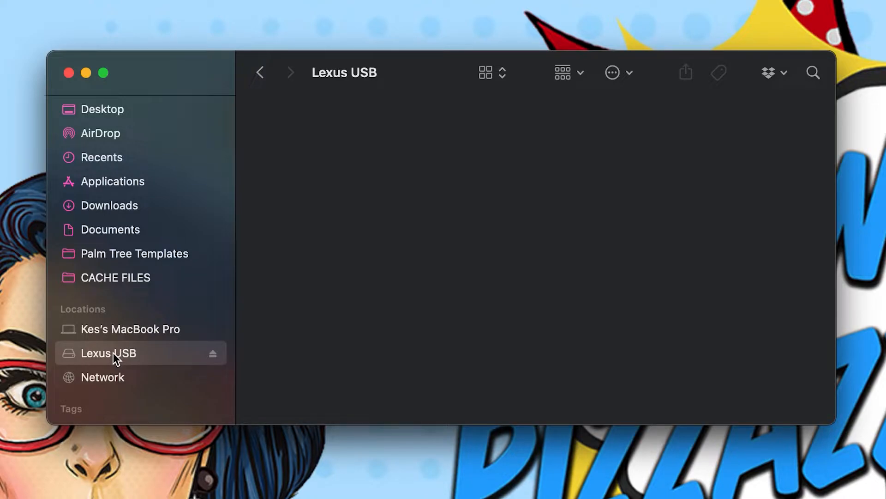
right_click(113, 353)
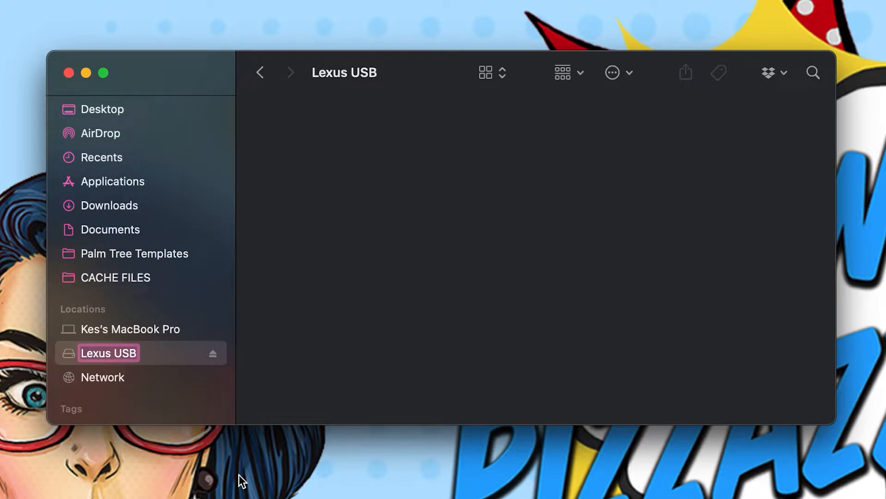
Rename the Lexus USB drive to 'You Want Pizzazz'.
text(You Want)
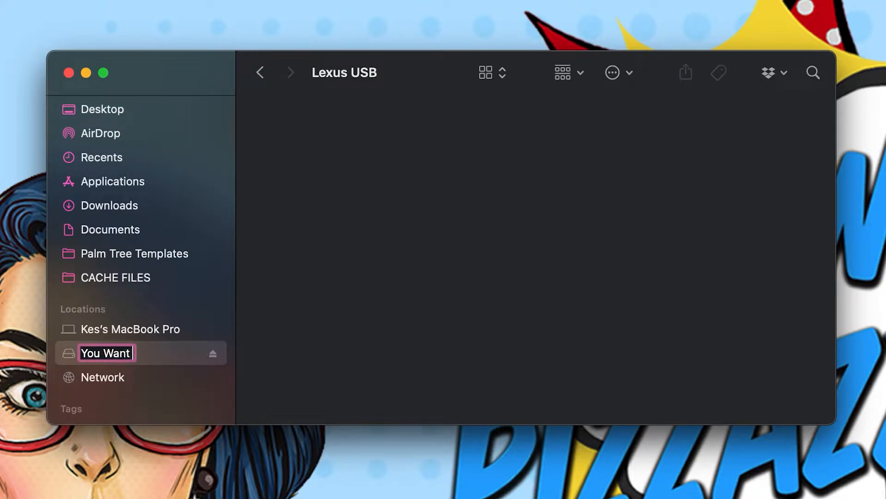
text(Pizzazz)
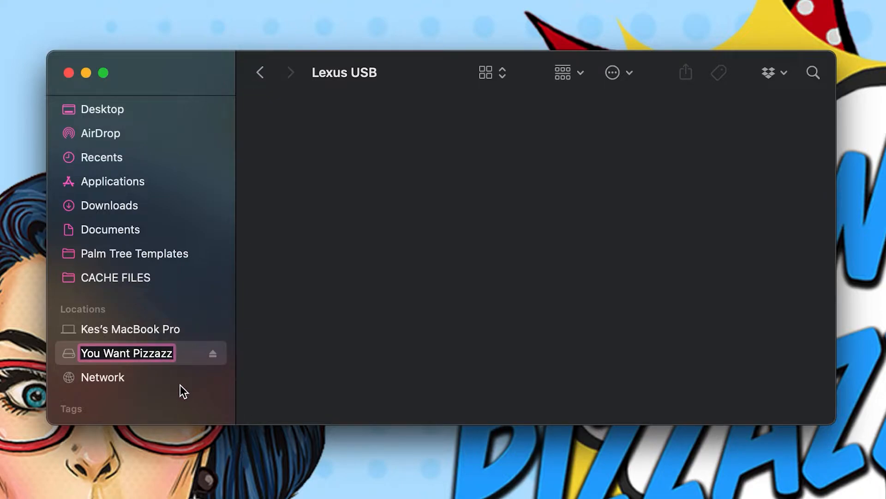
key(Return)
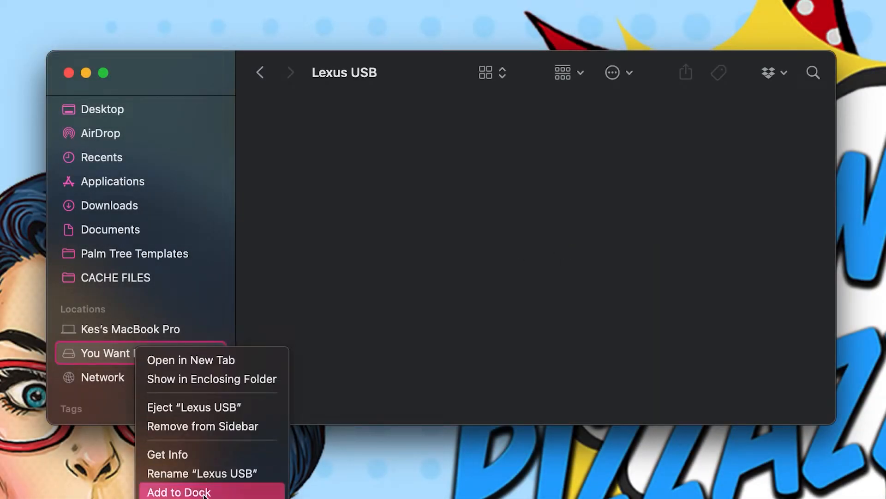
Start renaming the 'You Want Pizzazz' drive again to a shorter name.
click(201, 474)
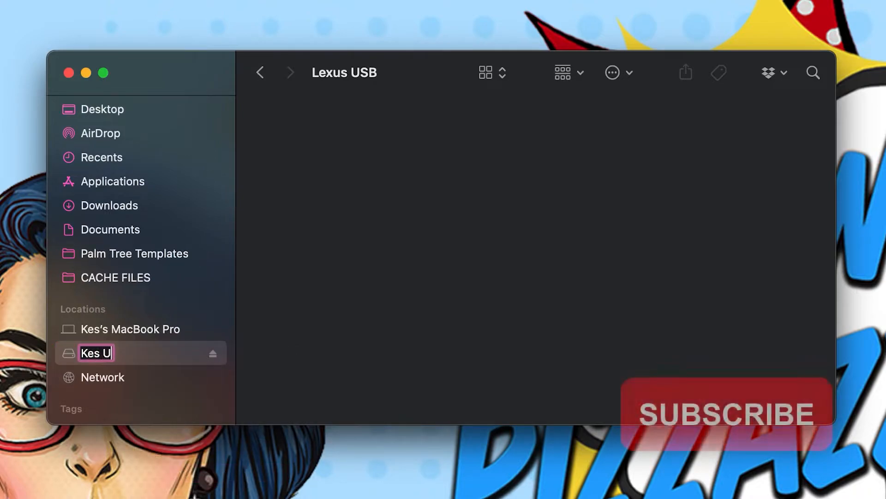